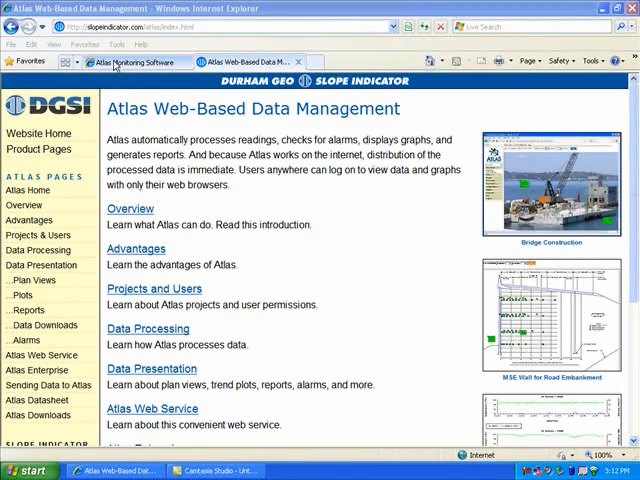
mouse_move(130, 64)
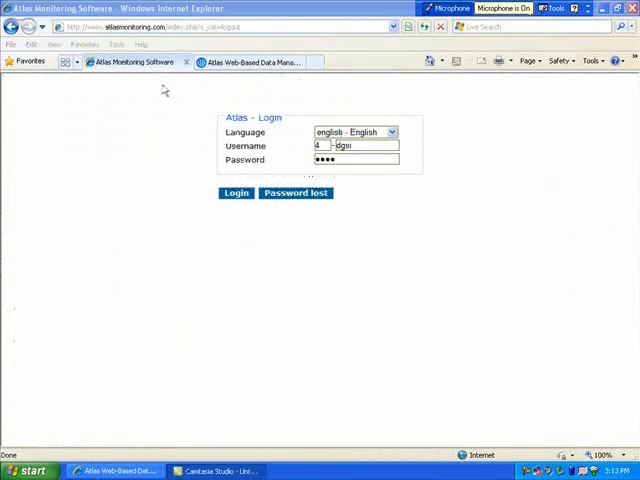
Step: Bring up the Atlas login page with English selected and credentials entered
left_click(236, 192)
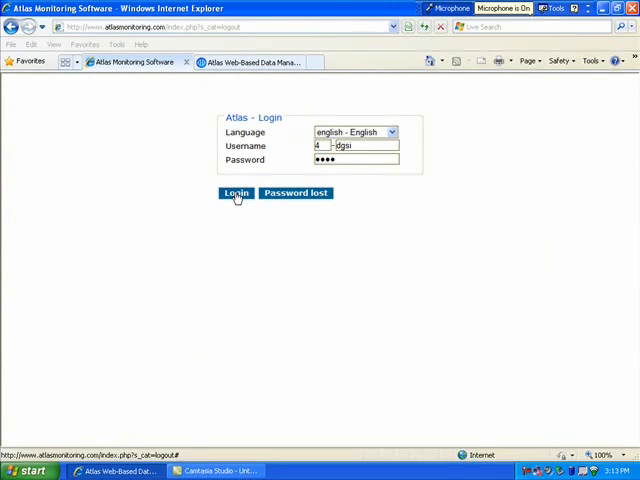
Step: Log in and land on the Demo Project home page with the DGSI logo
left_click(234, 192)
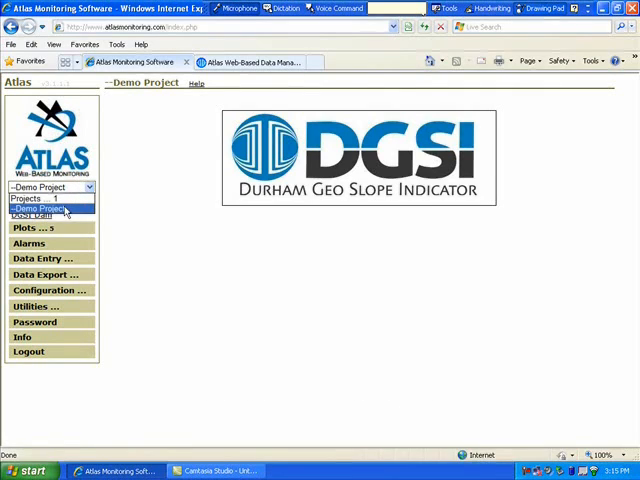
Step: Show the DGSI Dam plan view with sensor icons and piezometer readings over the dam photo
left_click(48, 208)
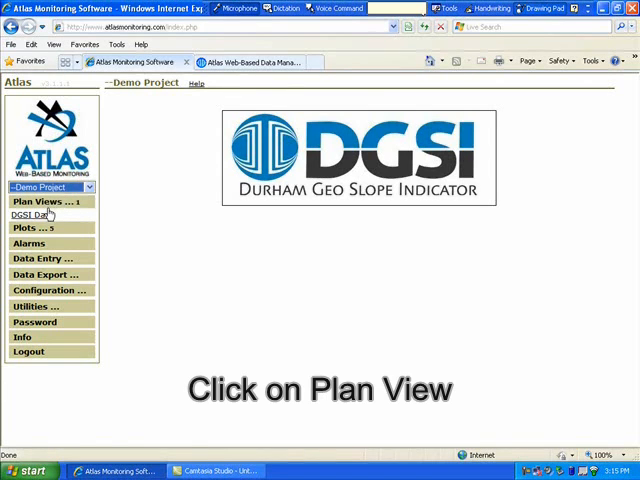
left_click(48, 200)
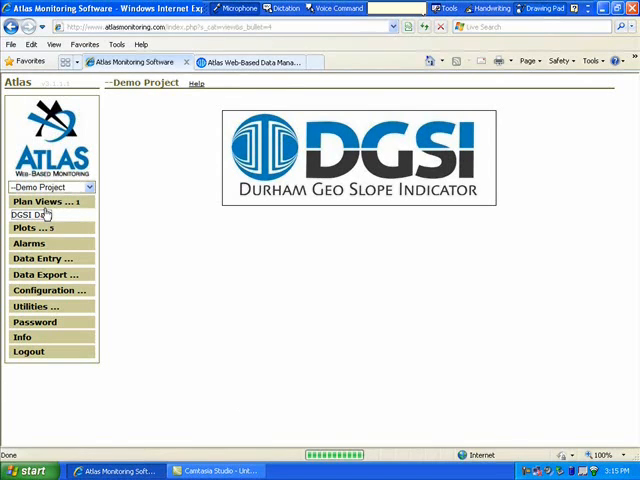
left_click(32, 216)
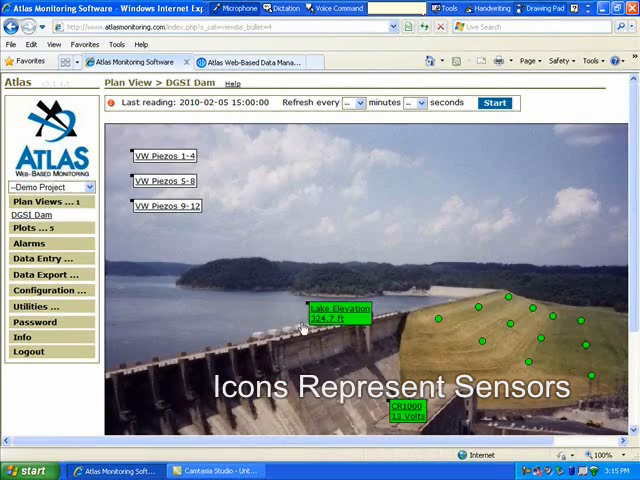
mouse_move(424, 326)
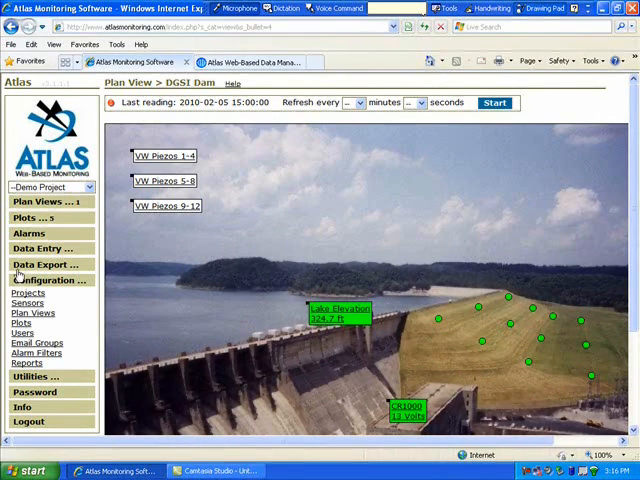
Step: Show the List of Plots and start the Add Plot form
left_click(24, 216)
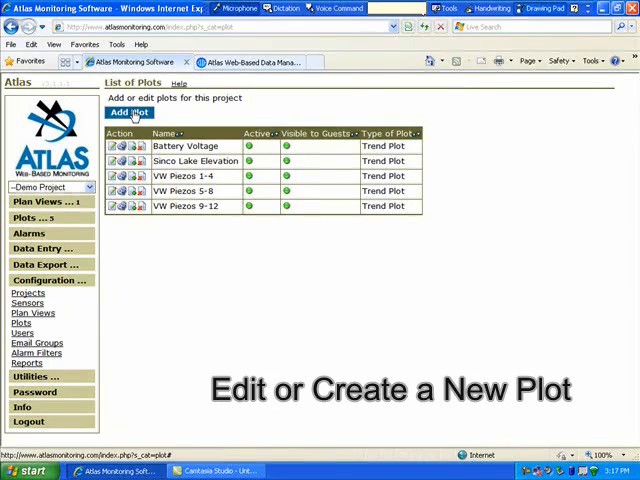
left_click(130, 112)
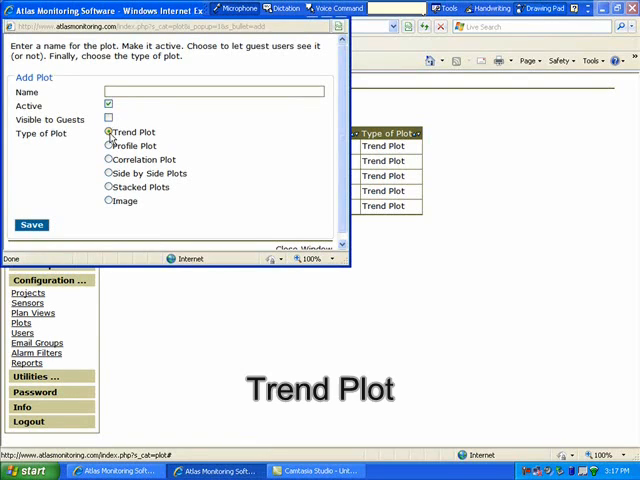
Step: Review the Profile, Correlation, Side by Side, Stacked and Image plot types without creating one
left_click(108, 146)
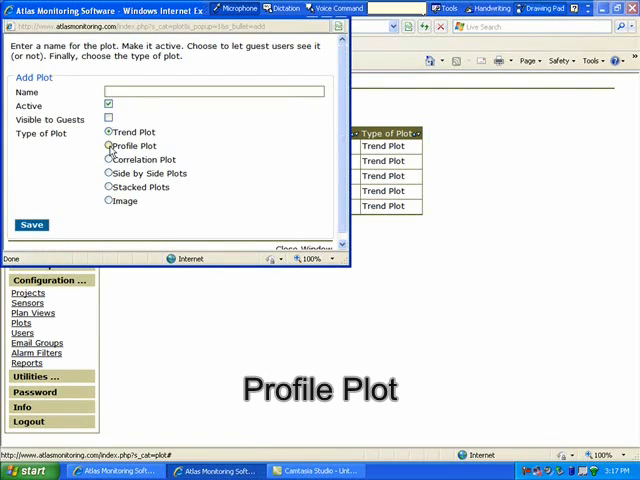
left_click(108, 160)
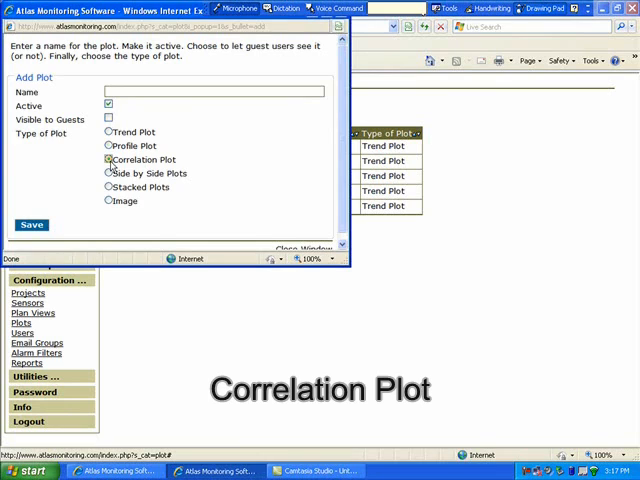
left_click(108, 172)
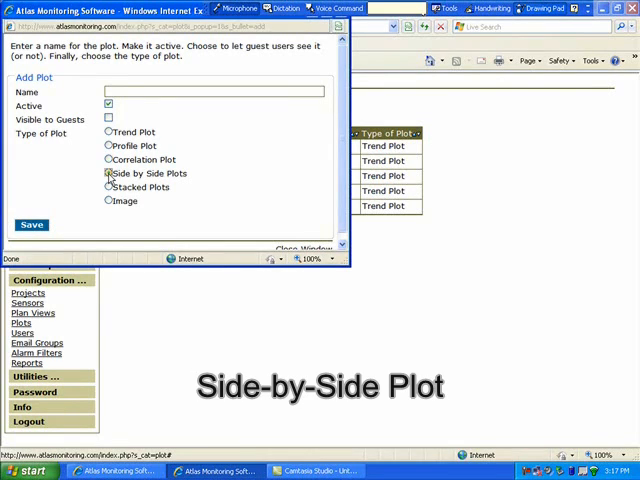
left_click(108, 188)
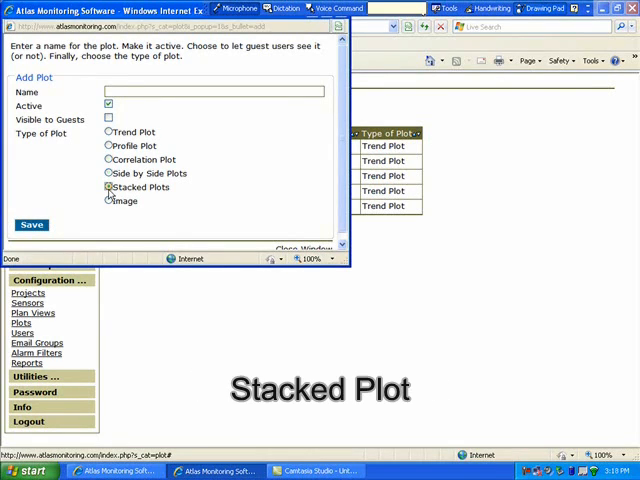
left_click(108, 200)
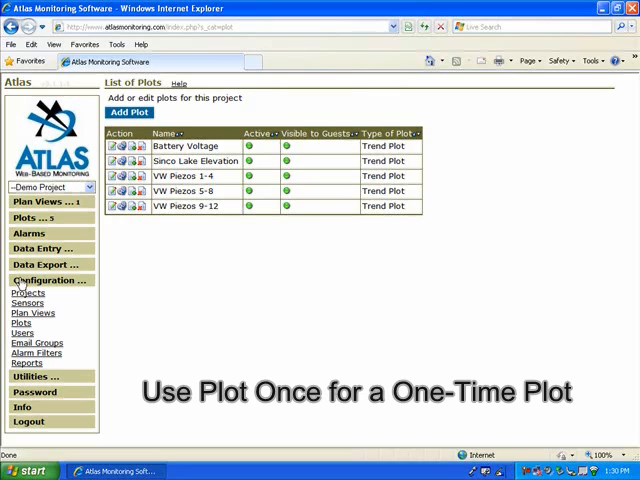
mouse_move(30, 220)
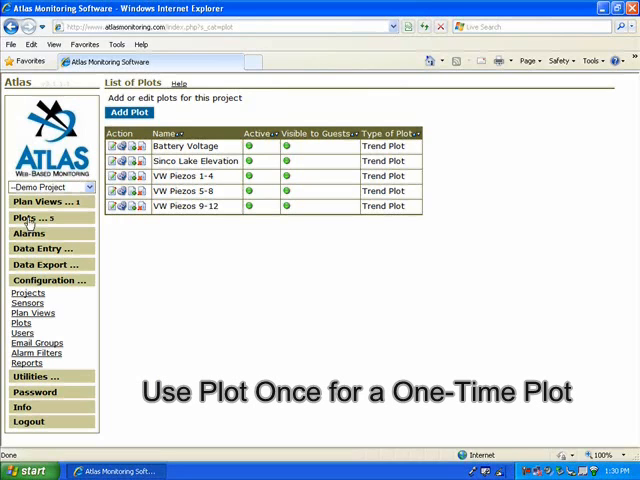
Step: Load the VW Piezos quick-select group's sensors into a One-Time Plot, then return to the blank form
left_click(28, 216)
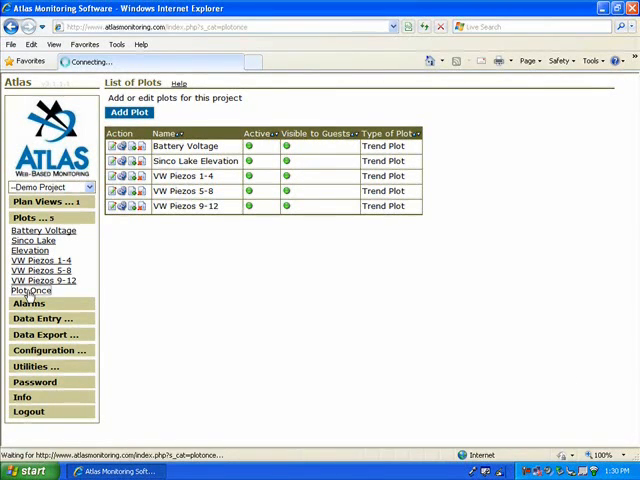
left_click(32, 292)
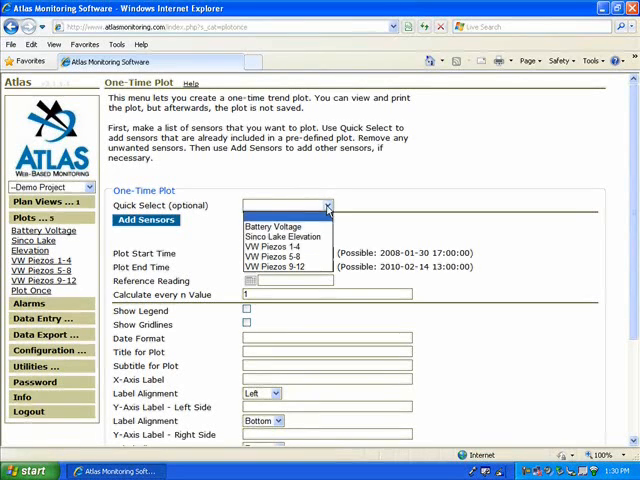
mouse_move(284, 258)
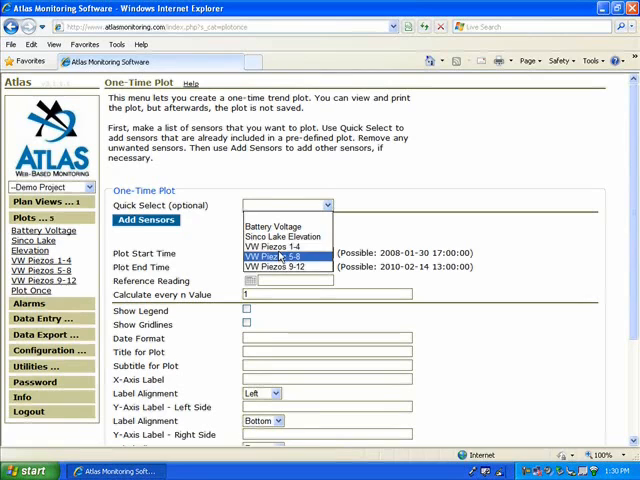
left_click(276, 246)
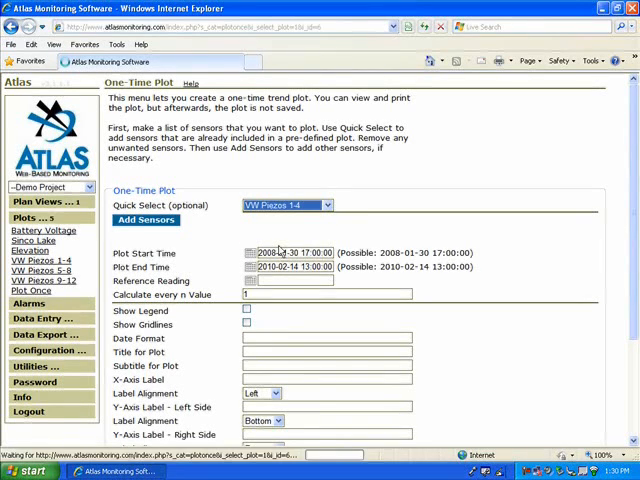
left_click(146, 220)
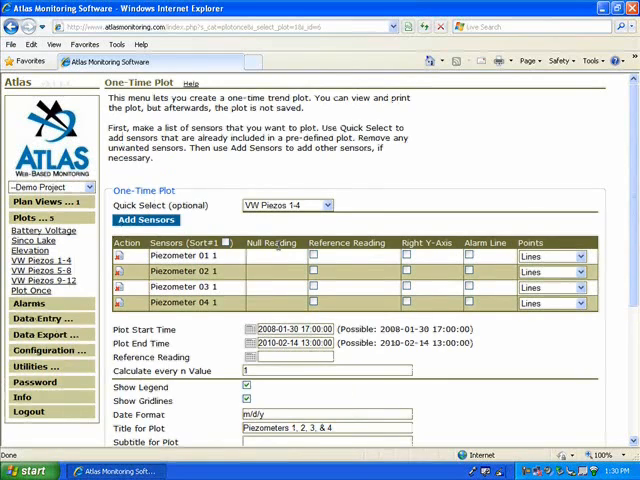
scroll("down", 3)
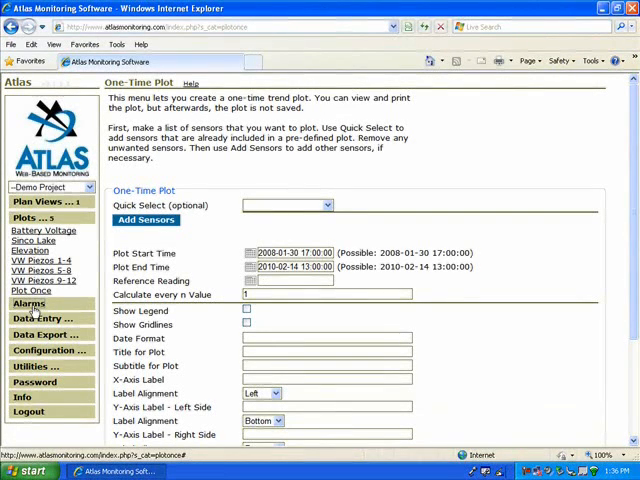
mouse_move(30, 304)
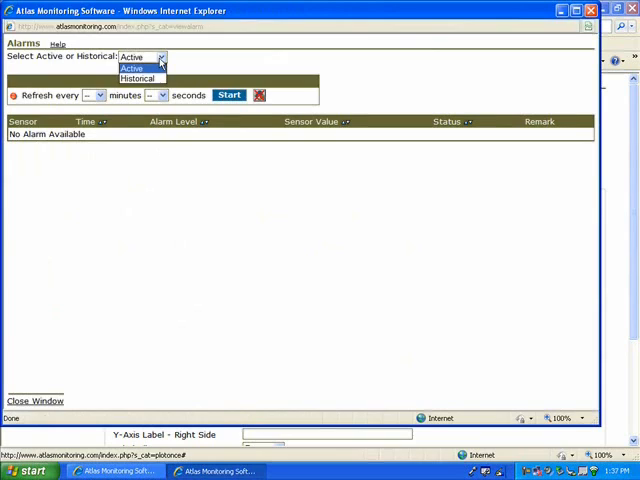
mouse_move(140, 80)
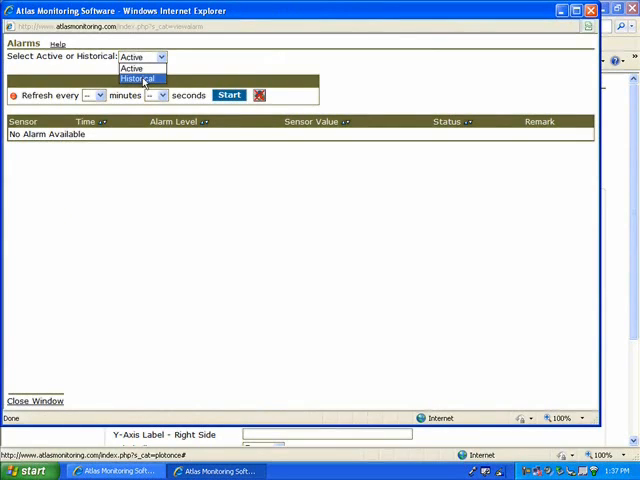
Step: Switch the alarms view from Active to Historical, finding no alarms
left_click(142, 76)
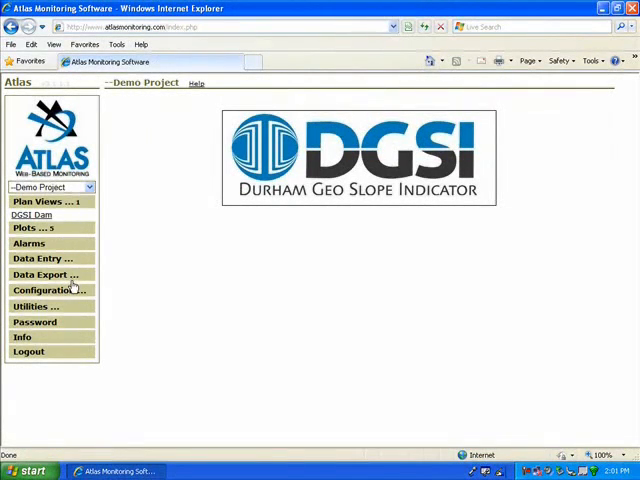
Step: Generate the test report on demand as a PDF from the Reports list
left_click(50, 288)
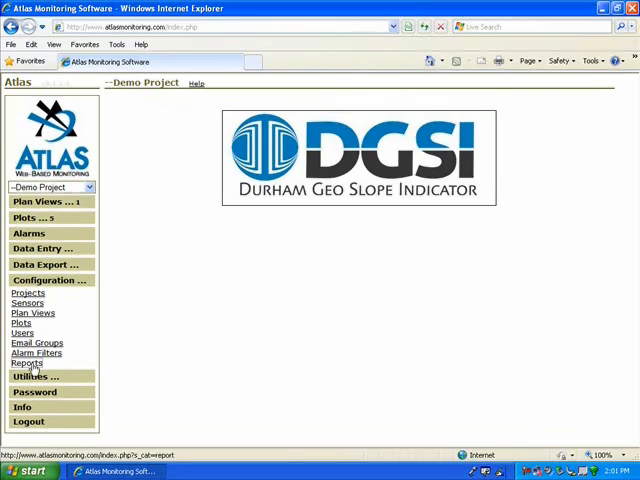
left_click(28, 364)
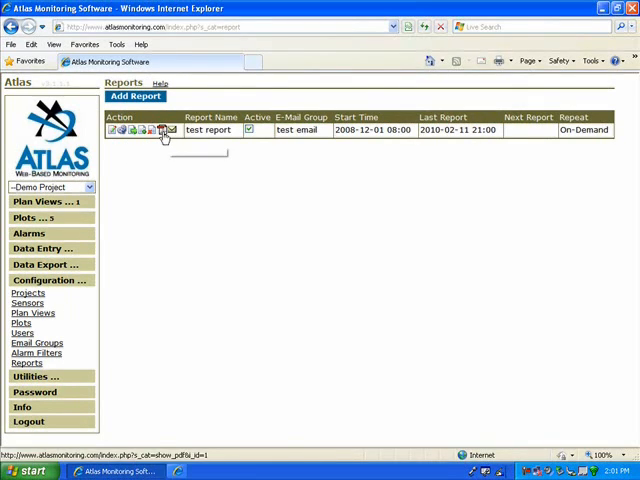
left_click(164, 130)
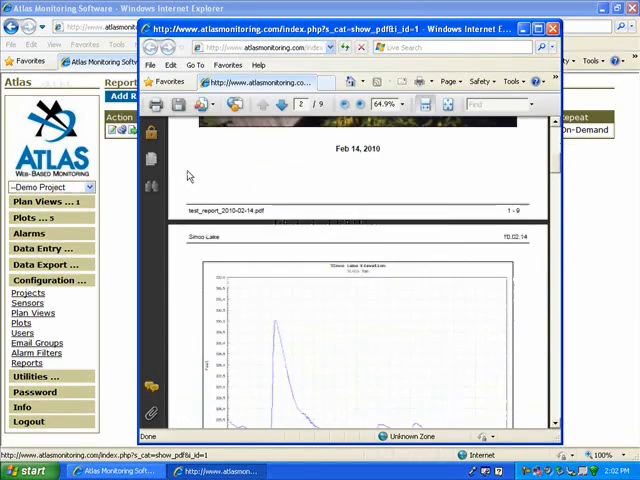
Step: Page through the battery voltage and piezometer plots in the PDF, then close it to return to the reports list
scroll("down", 3)
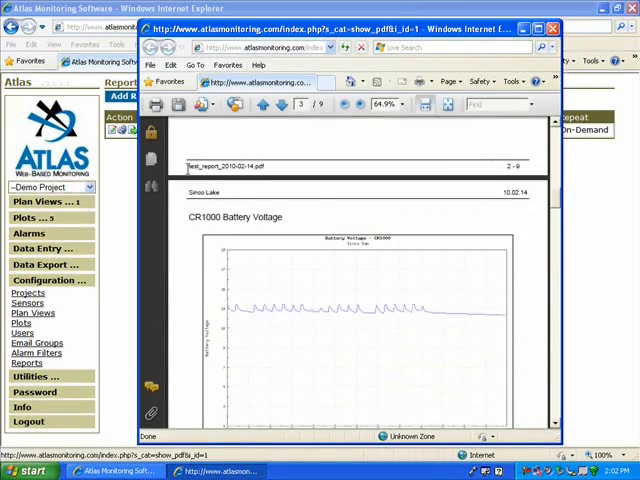
scroll("down", 3)
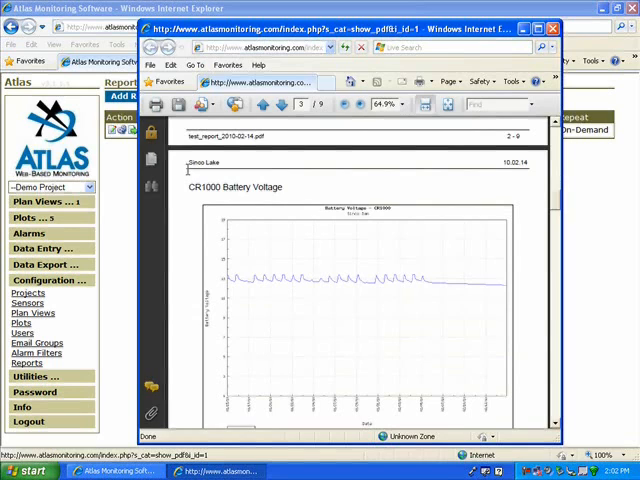
scroll("down", 3)
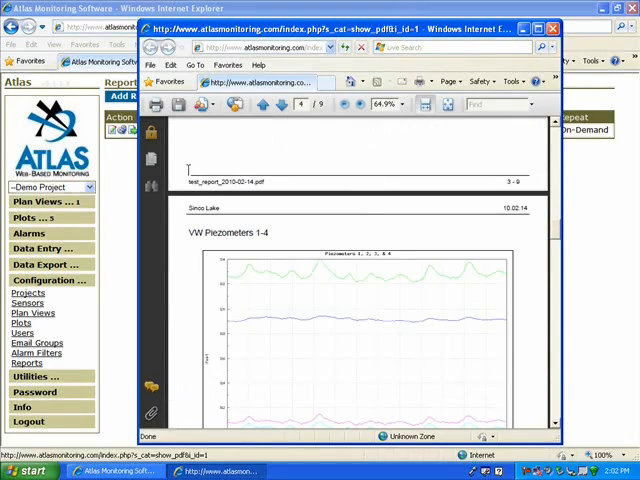
scroll("down", 3)
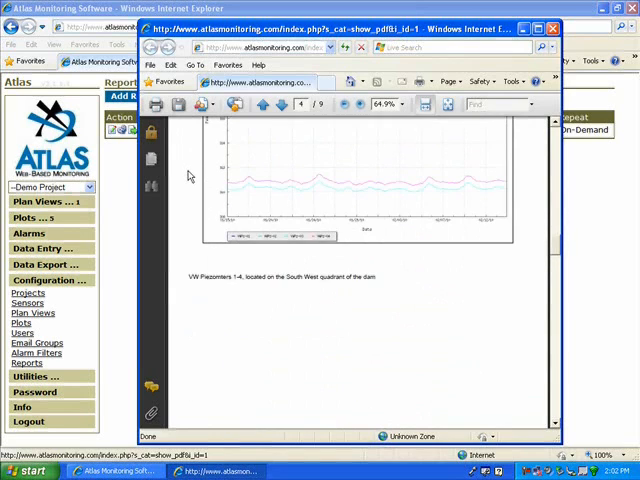
left_click(286, 104)
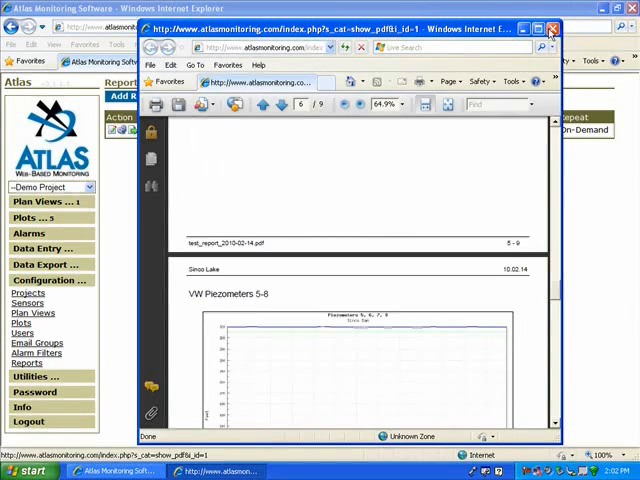
left_click(552, 30)
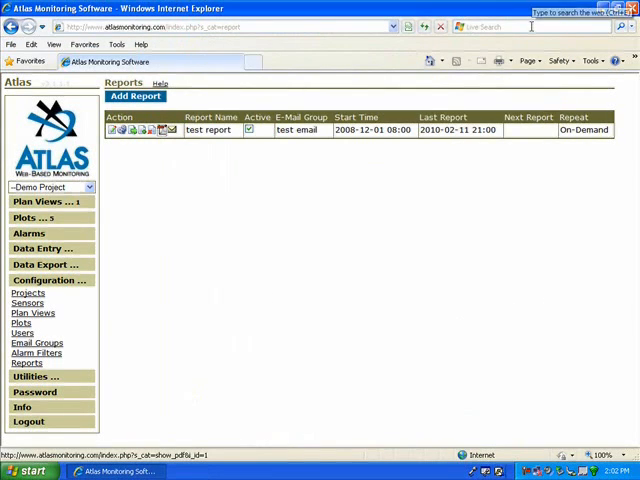